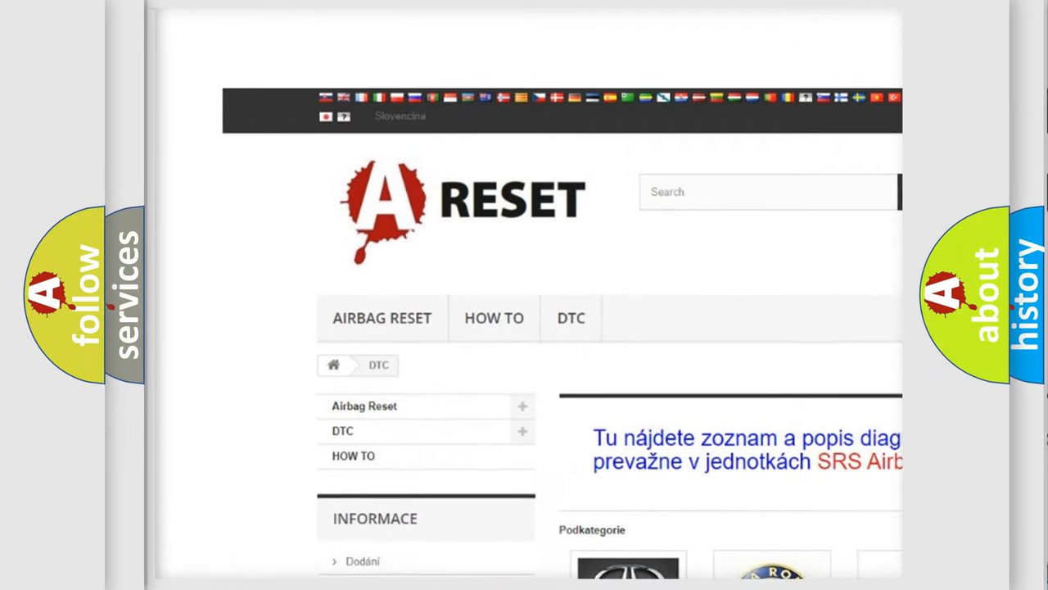
scroll(down, 3)
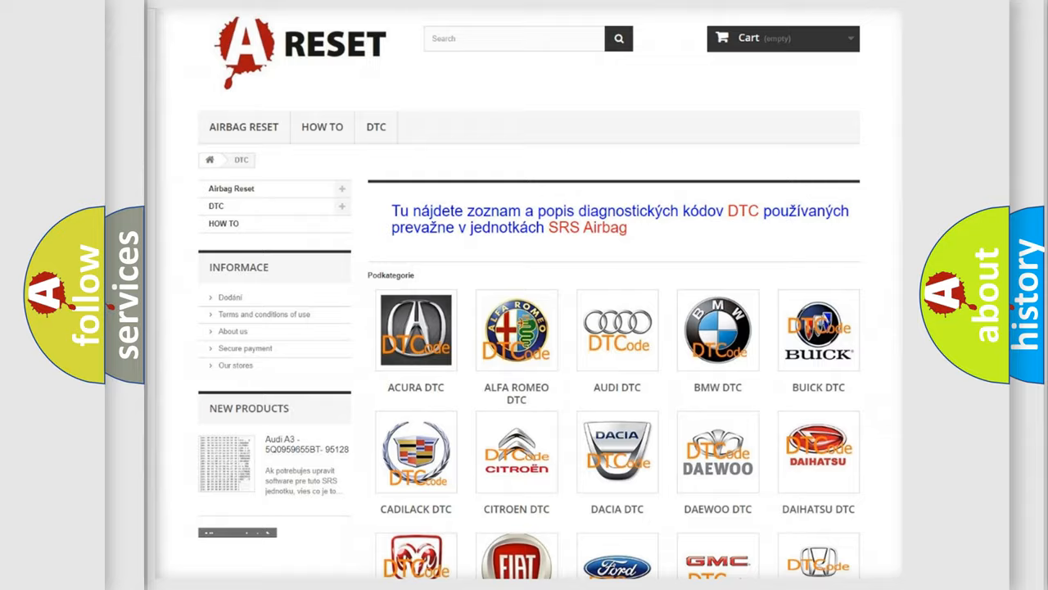
scroll(down, 3)
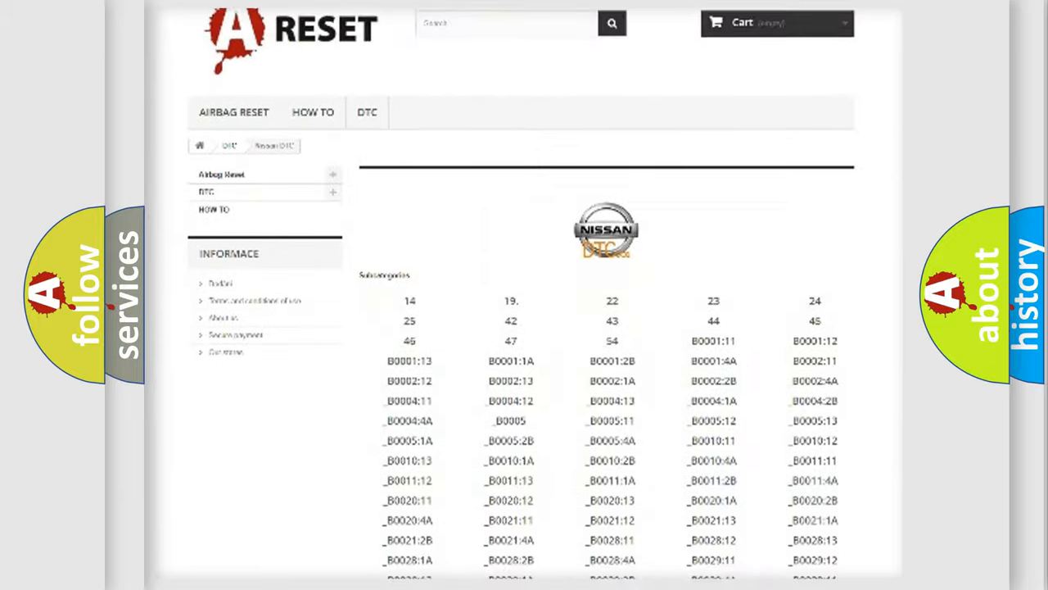
scroll(down, 3)
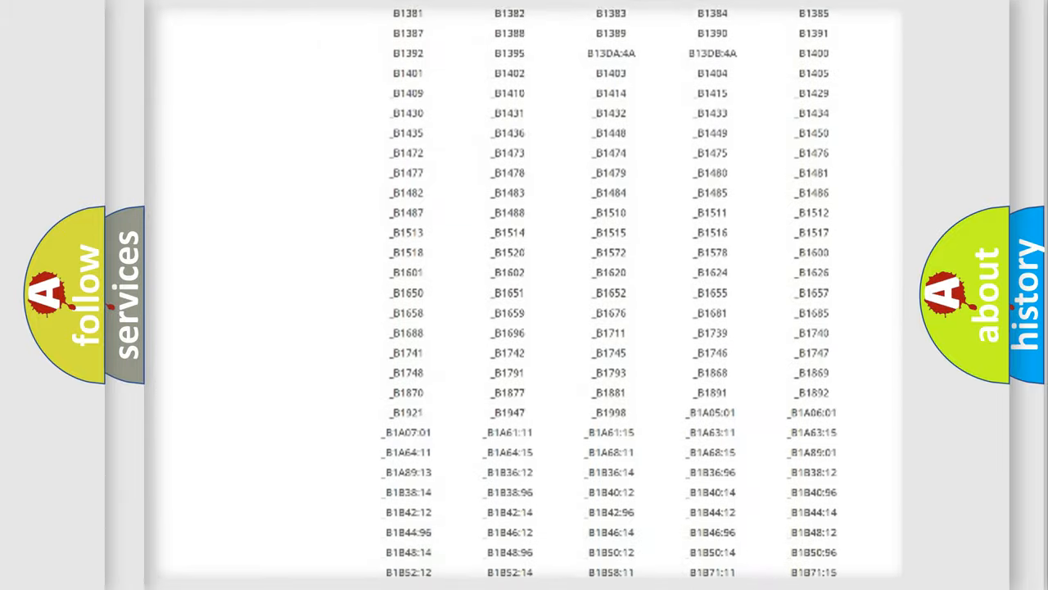